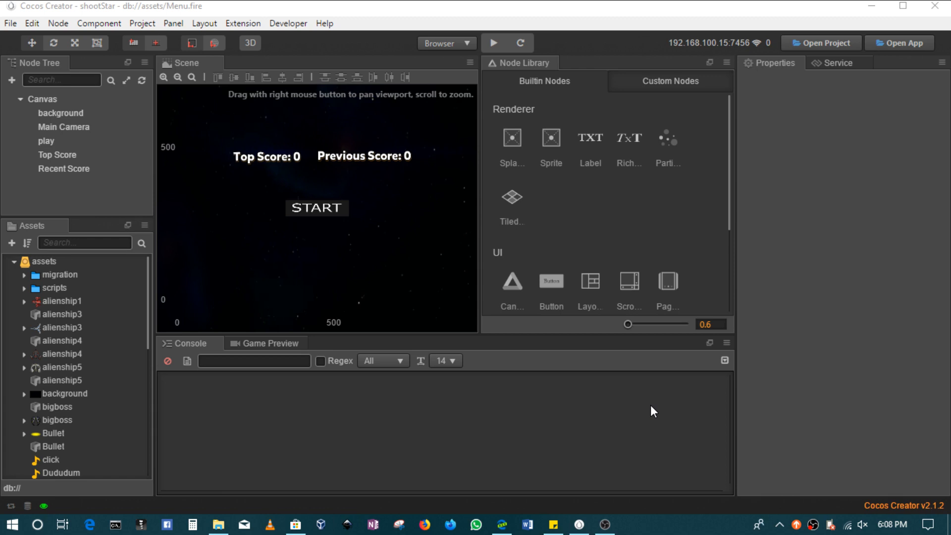
mouse_move(583, 356)
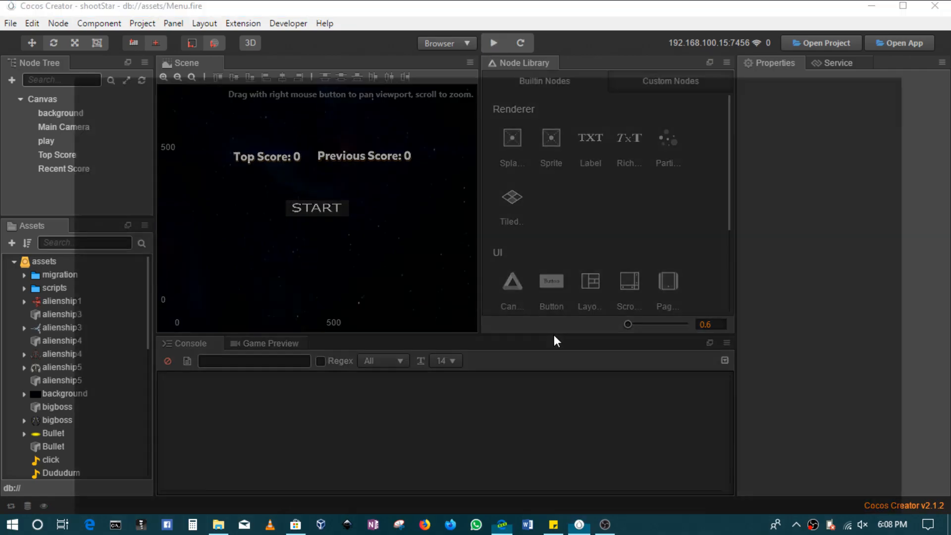
- Preview shootStar in Edge, start a round, view at Apple iPad size, return to the editor
left_click(493, 43)
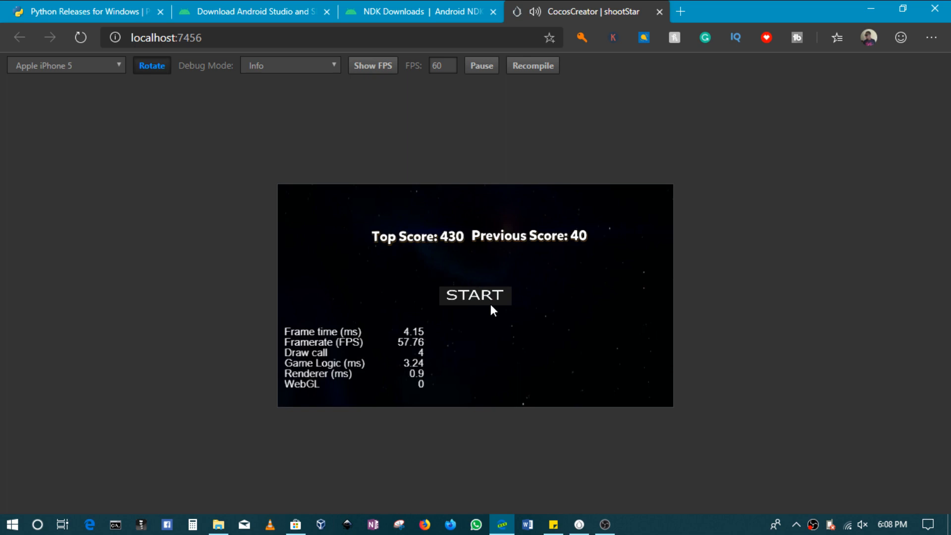
left_click(475, 295)
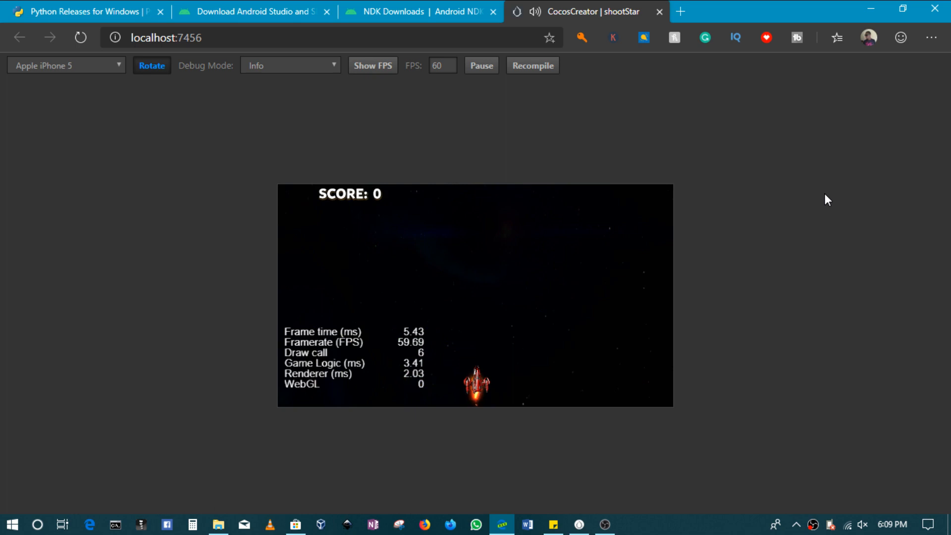
left_click(65, 65)
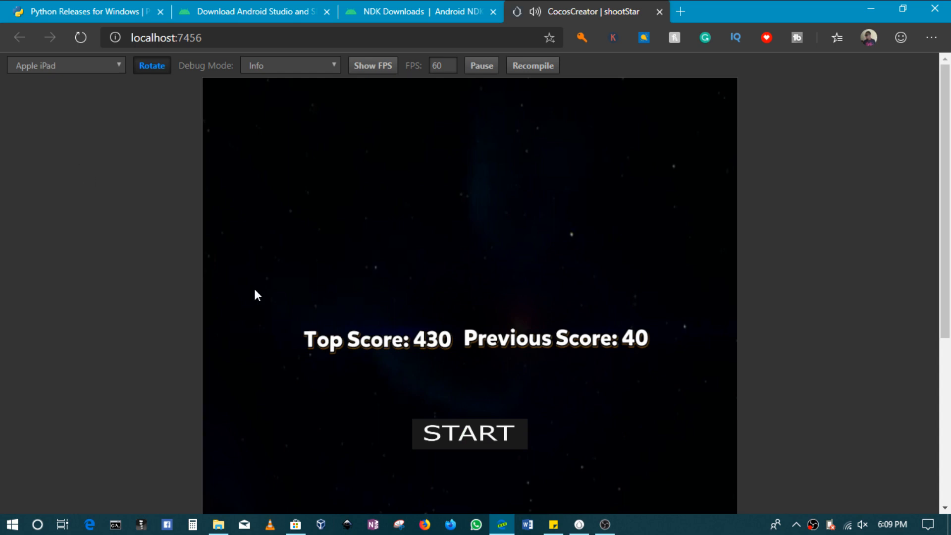
left_click(469, 433)
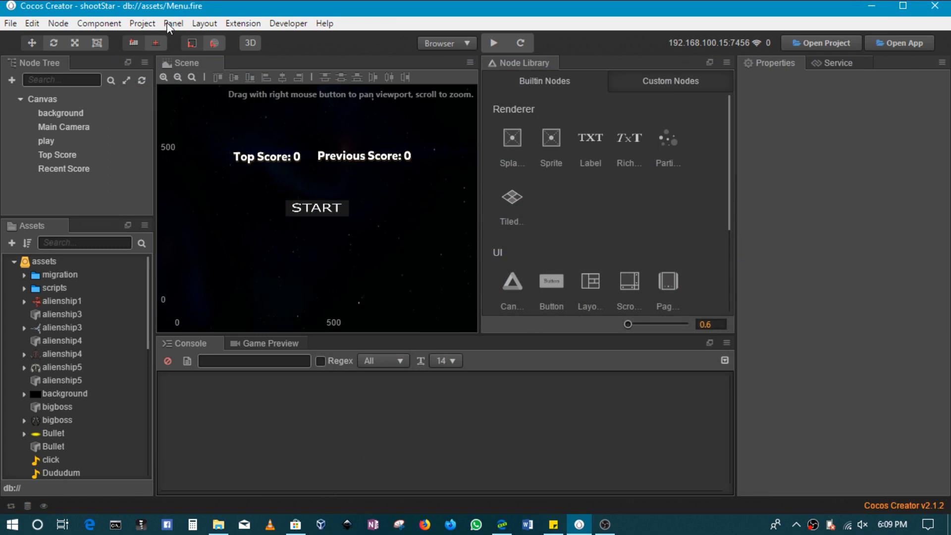
- Bring up the Build window via Project > Build and show the platform list
left_click(142, 24)
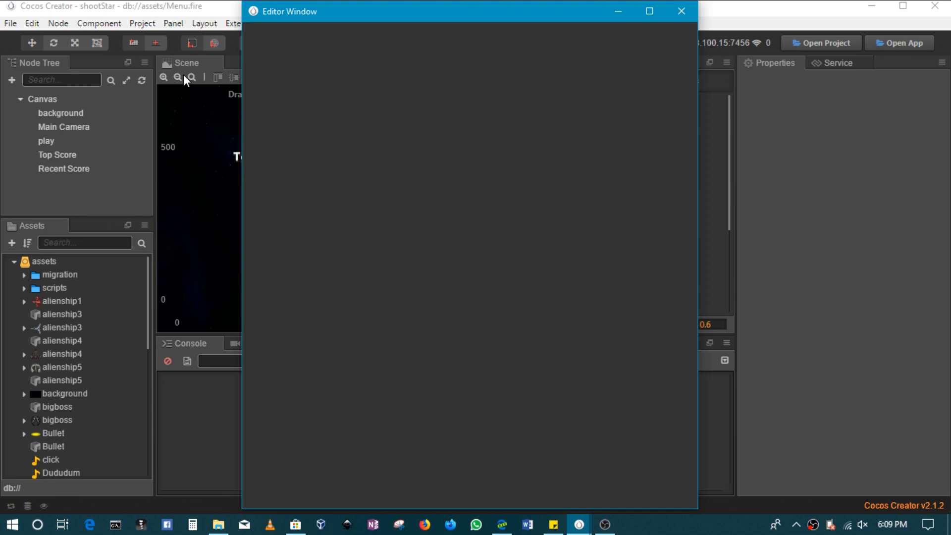
mouse_move(406, 131)
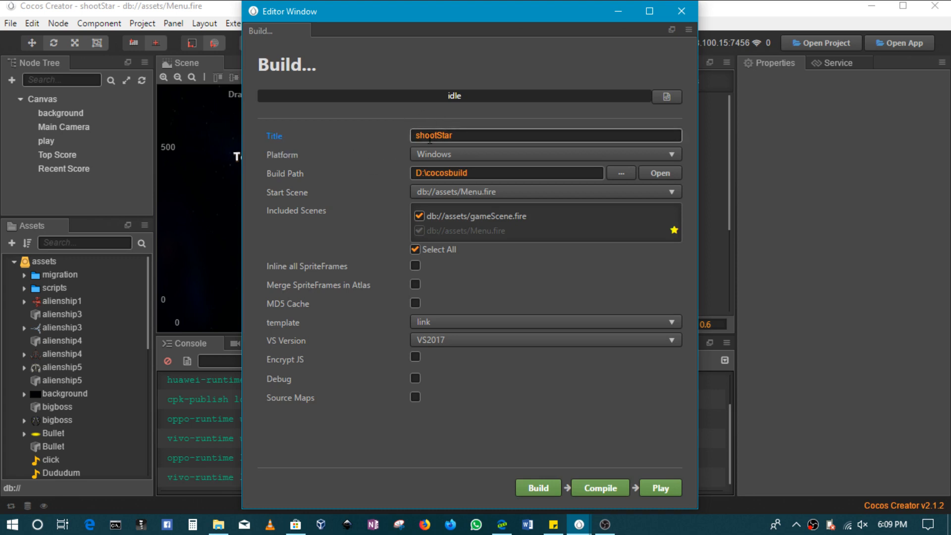
double_click(432, 135)
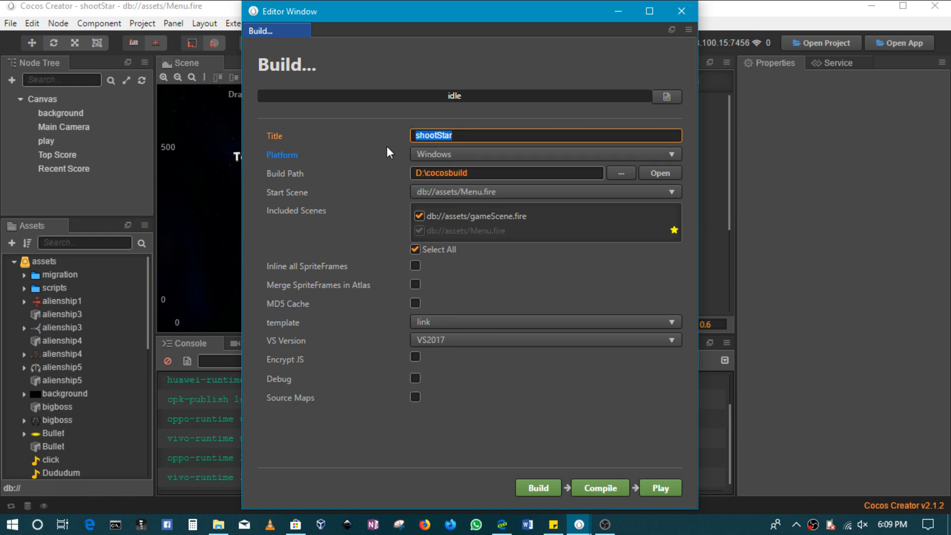
left_click(545, 154)
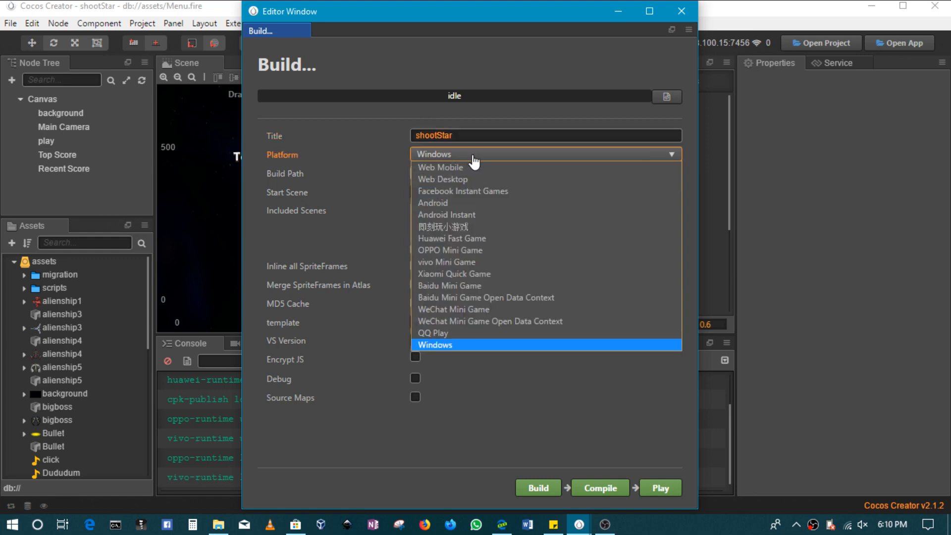
mouse_move(485, 179)
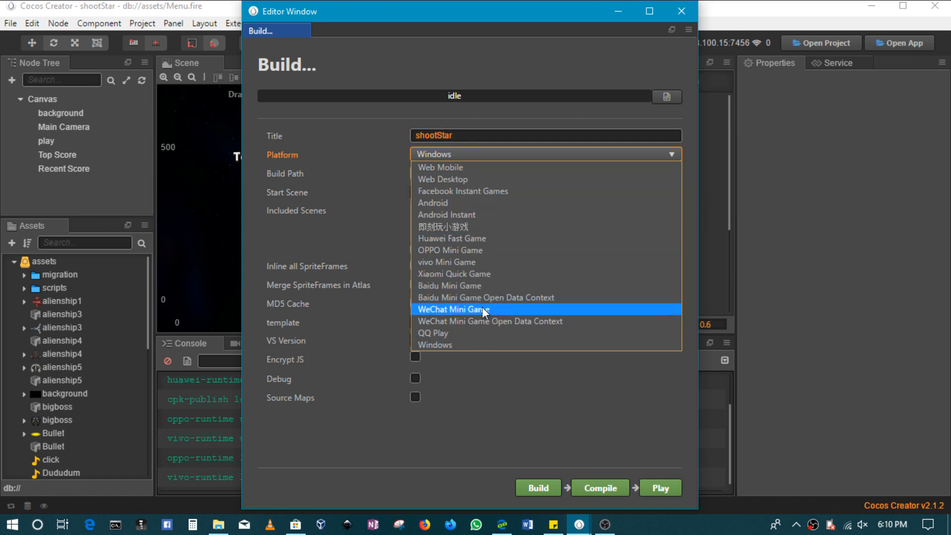
mouse_move(481, 353)
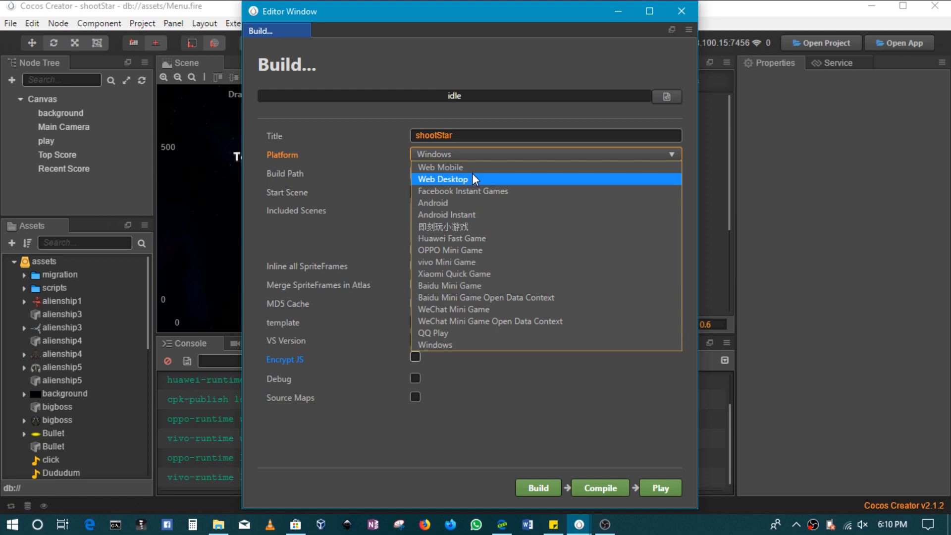
mouse_move(485, 186)
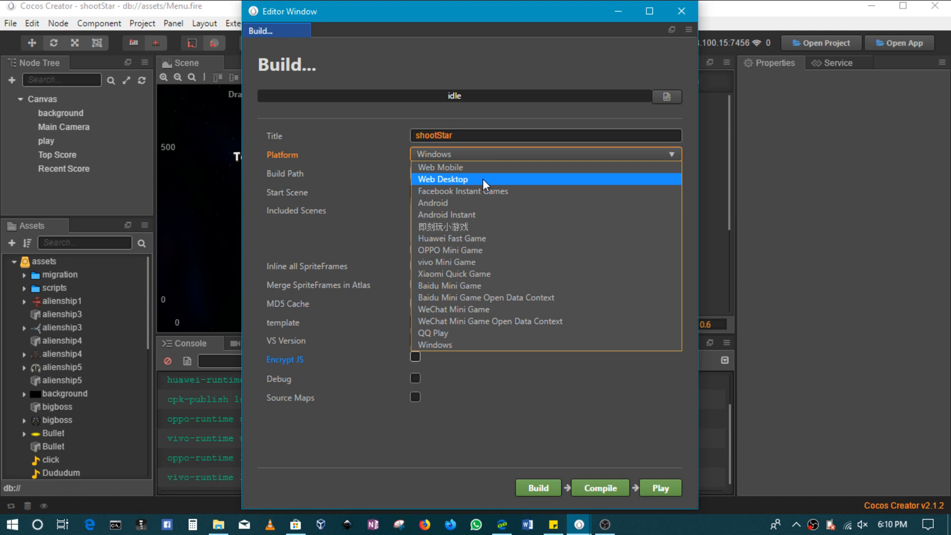
- Choose Web Desktop as the shootStar build platform
left_click(442, 179)
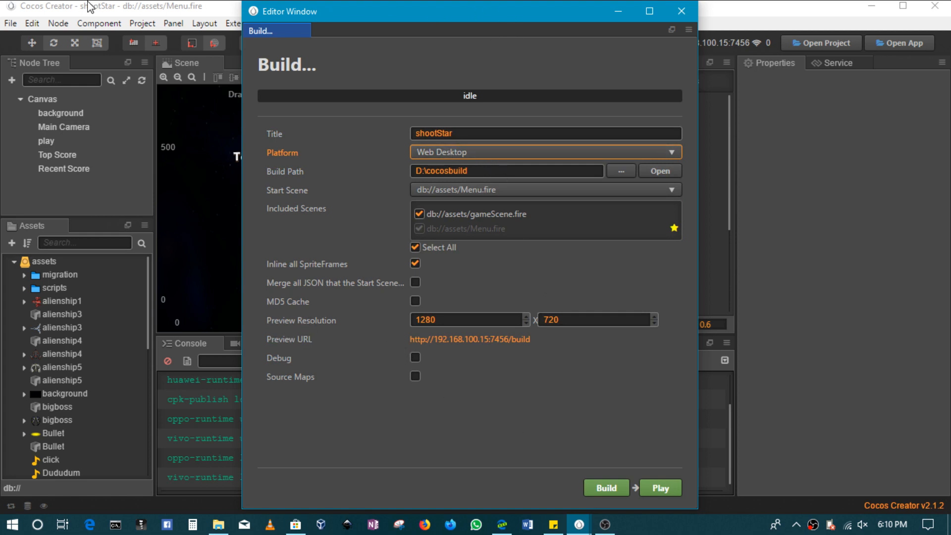
mouse_move(904, 256)
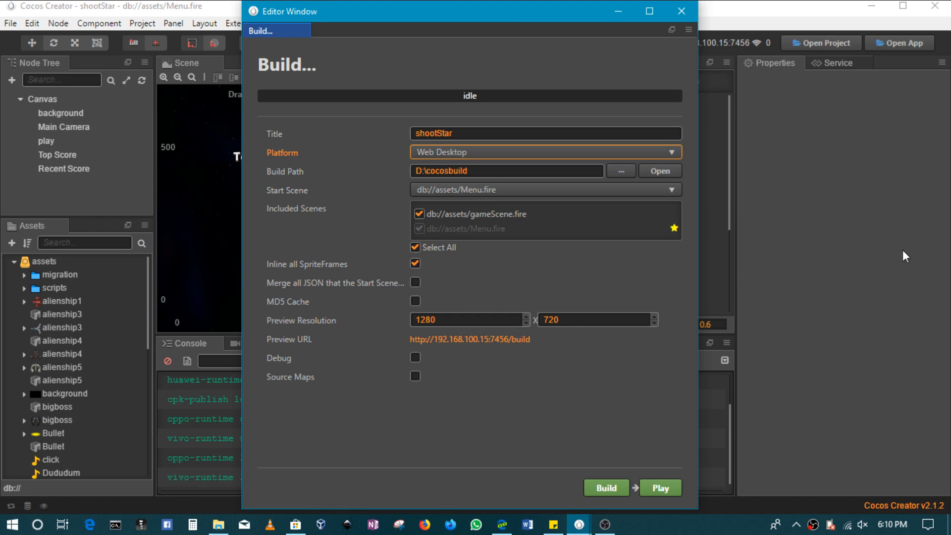
mouse_move(347, 476)
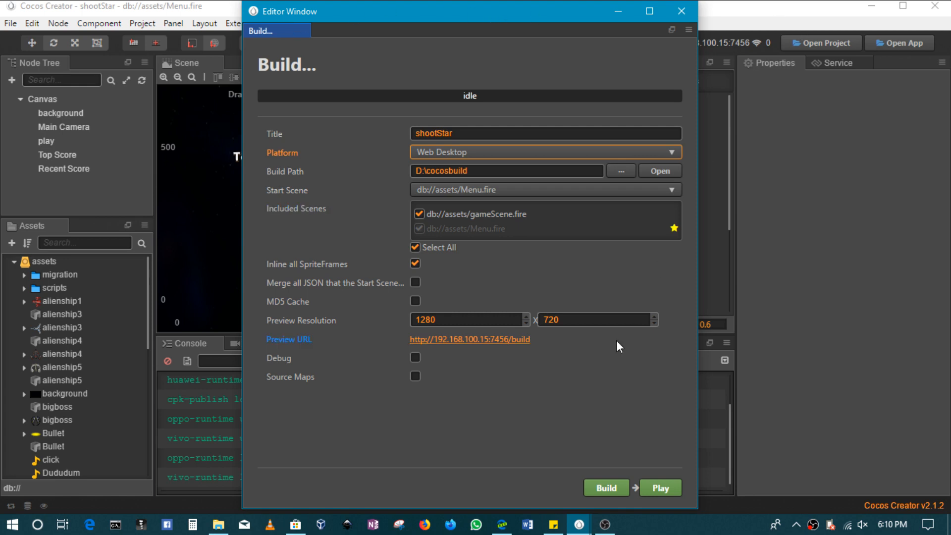
left_click(543, 152)
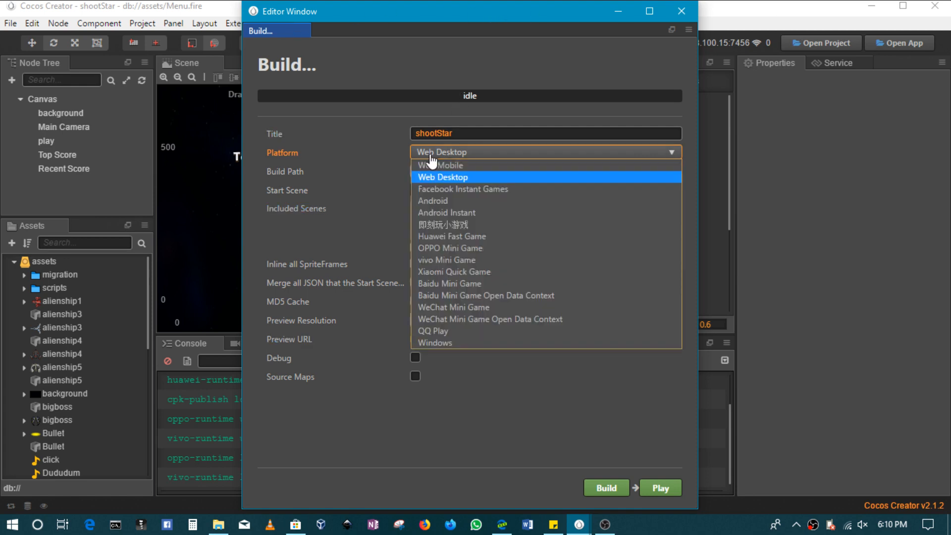
left_click(442, 177)
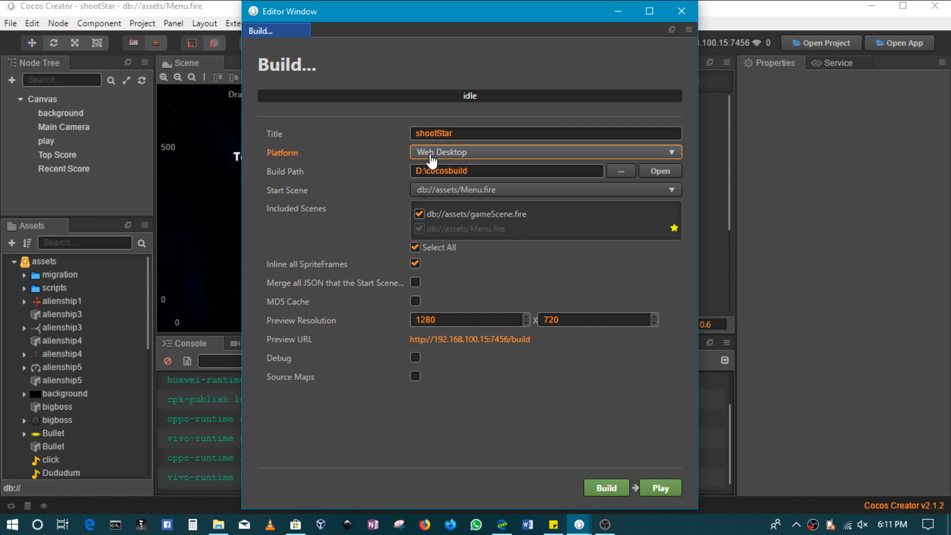
left_click(506, 170)
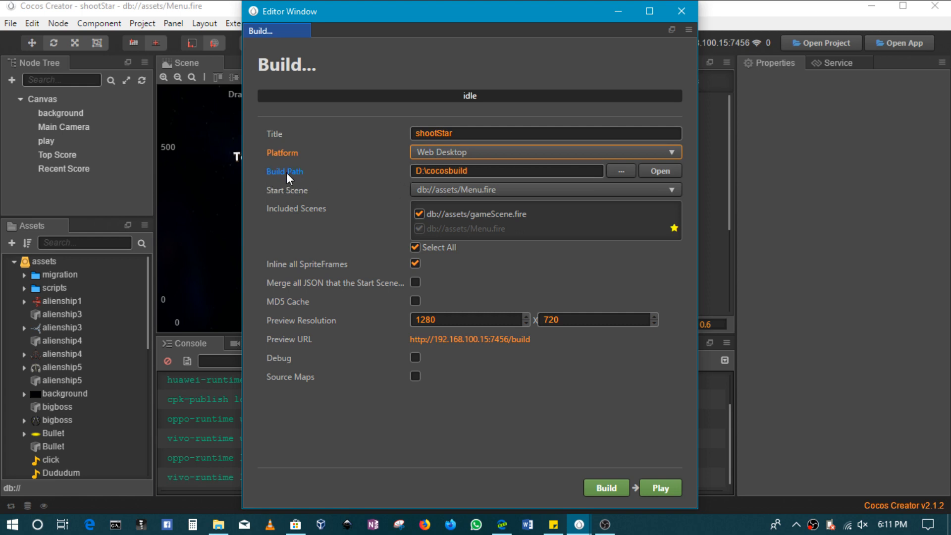
- Browse the build path folder picker and keep D:\cocosbuild as the output folder
left_click(506, 170)
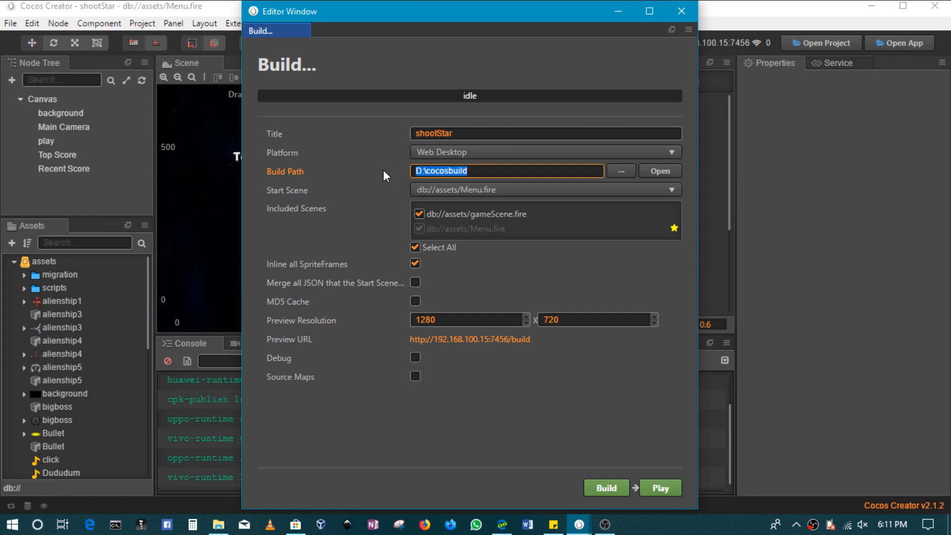
left_click(478, 170)
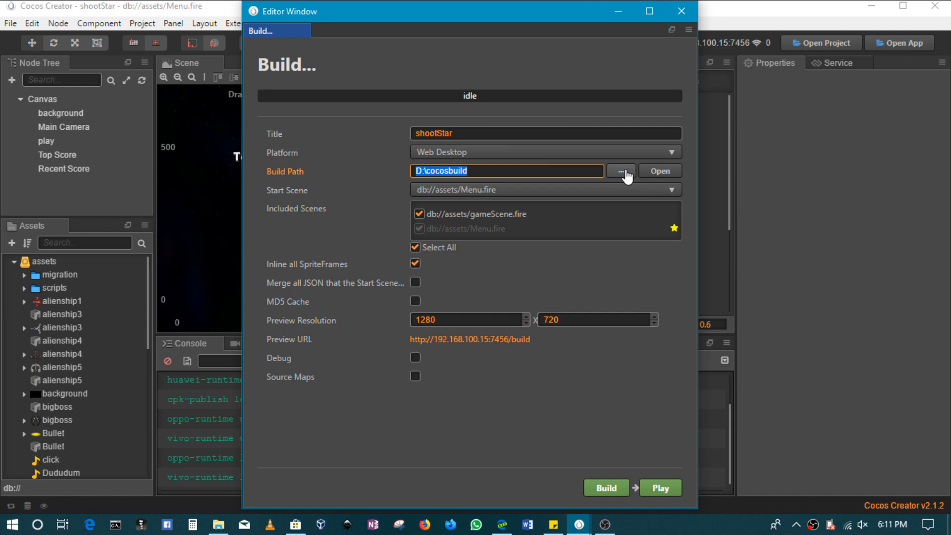
left_click(486, 171)
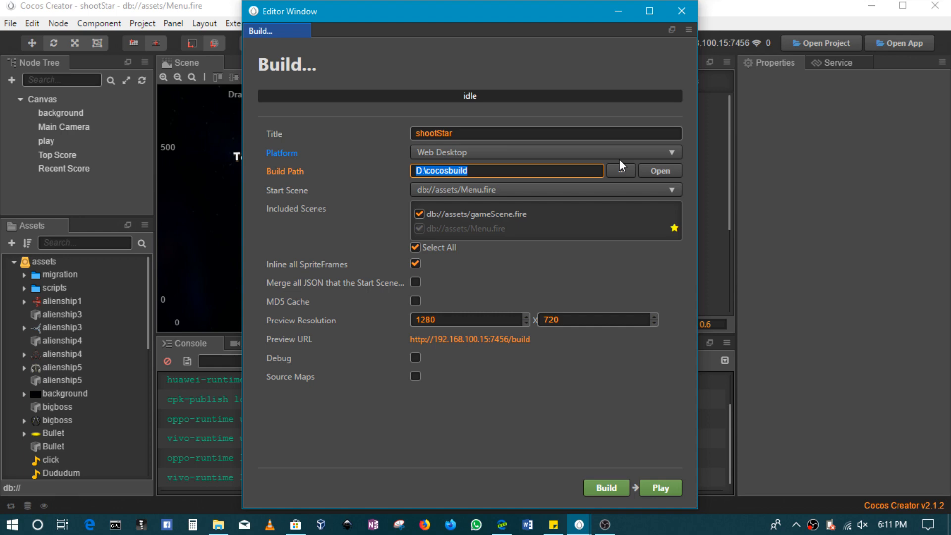
left_click(621, 171)
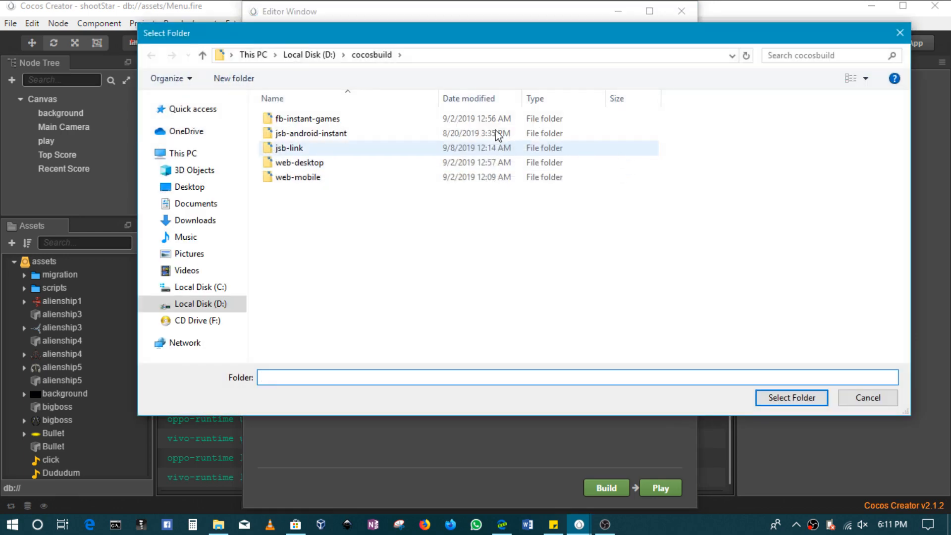
left_click(306, 55)
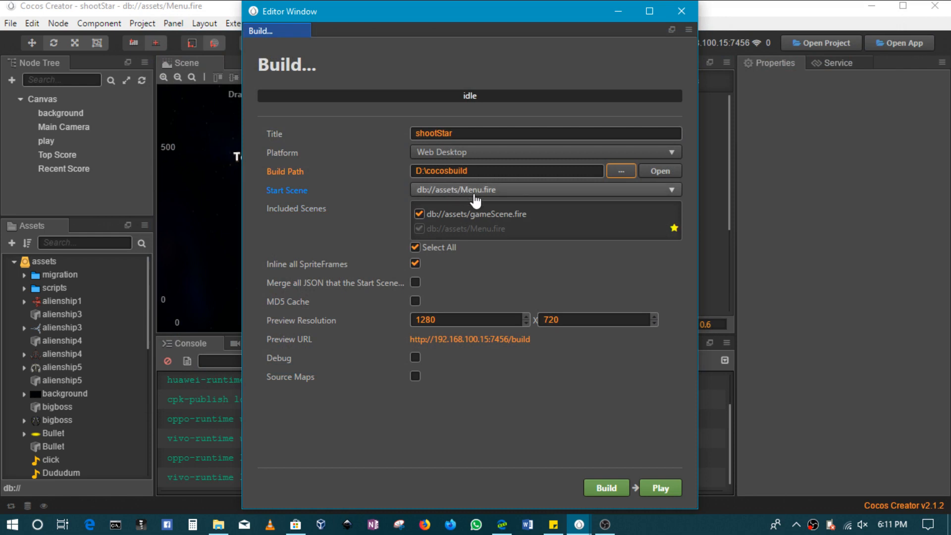
- Select db://assets/Menu.fire as the build's start scene
left_click(544, 189)
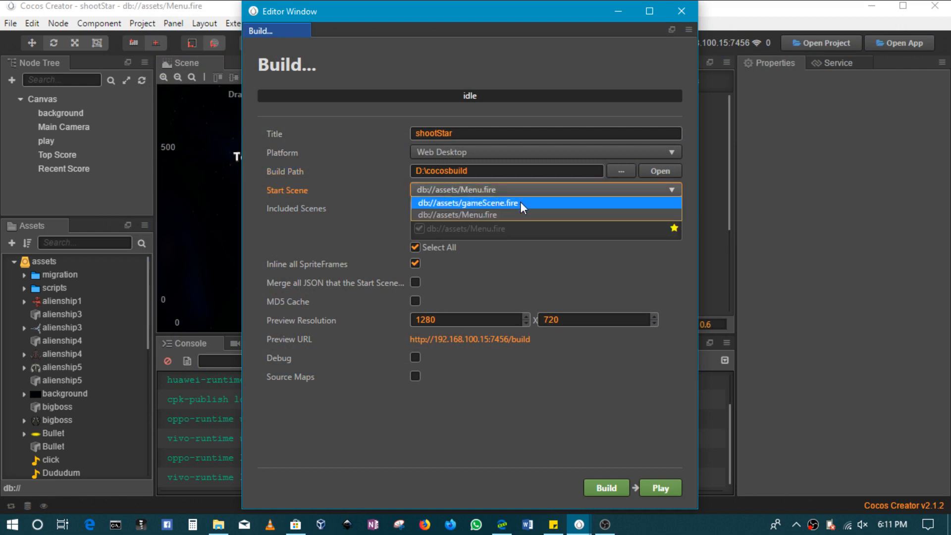
mouse_move(479, 214)
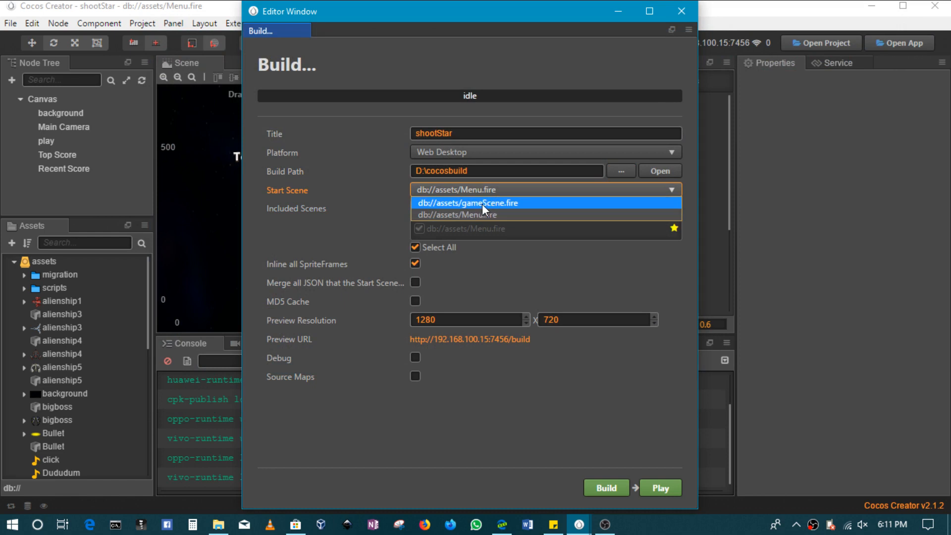
left_click(467, 203)
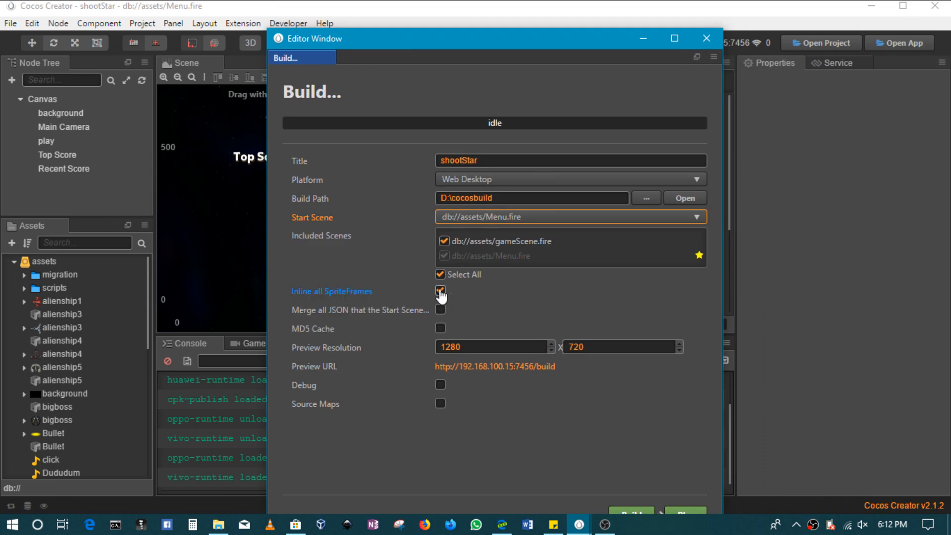
left_click(440, 291)
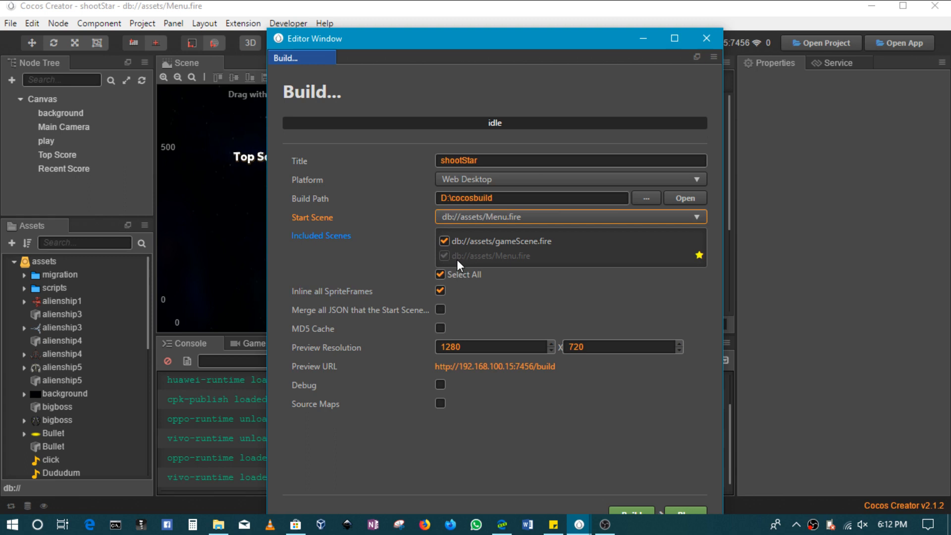
left_click(440, 241)
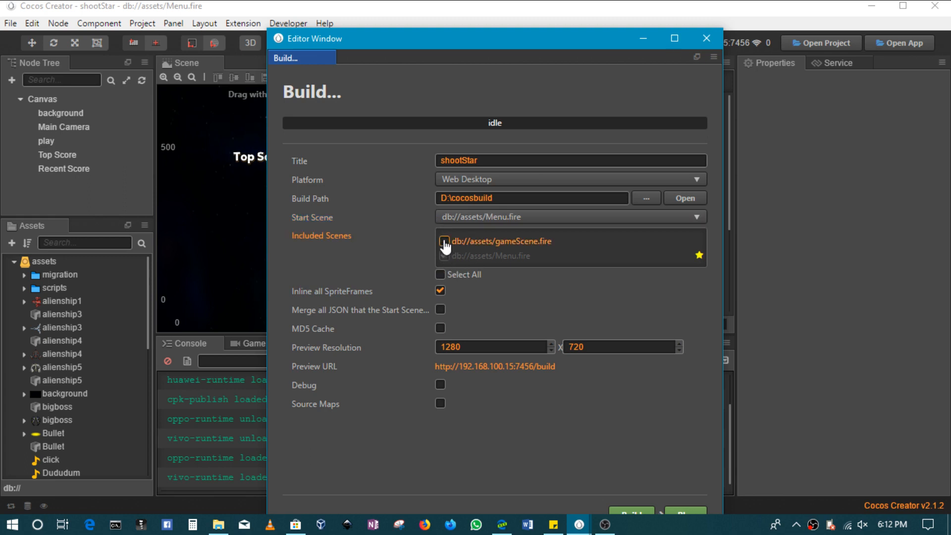
left_click(441, 256)
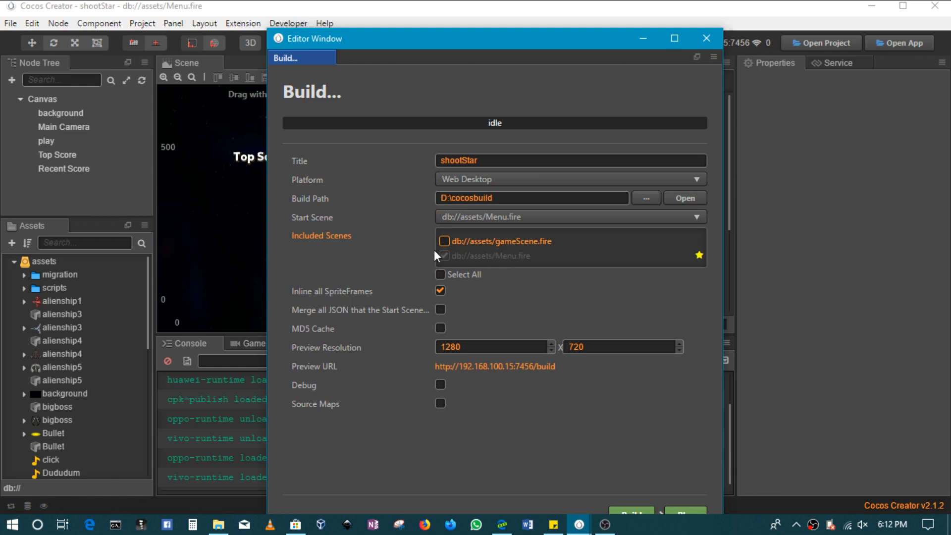
left_click(441, 241)
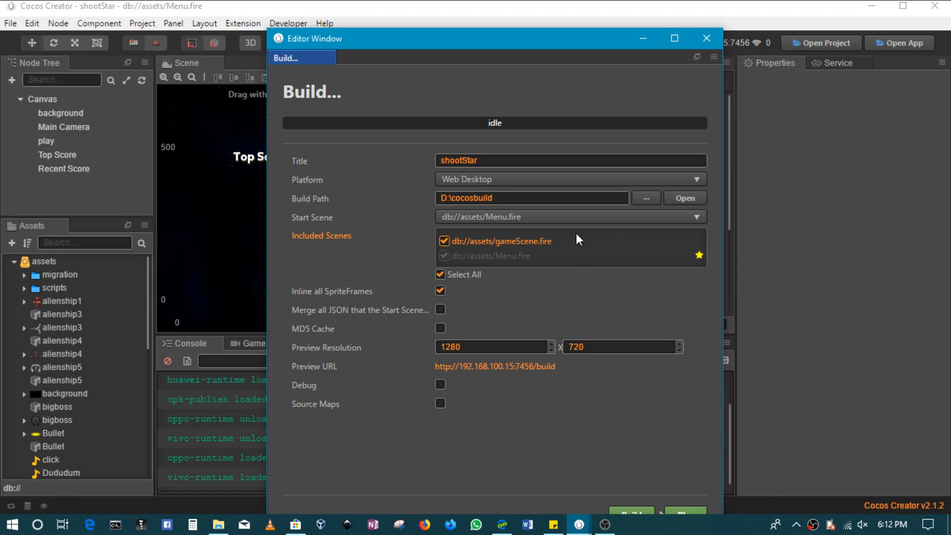
mouse_move(389, 305)
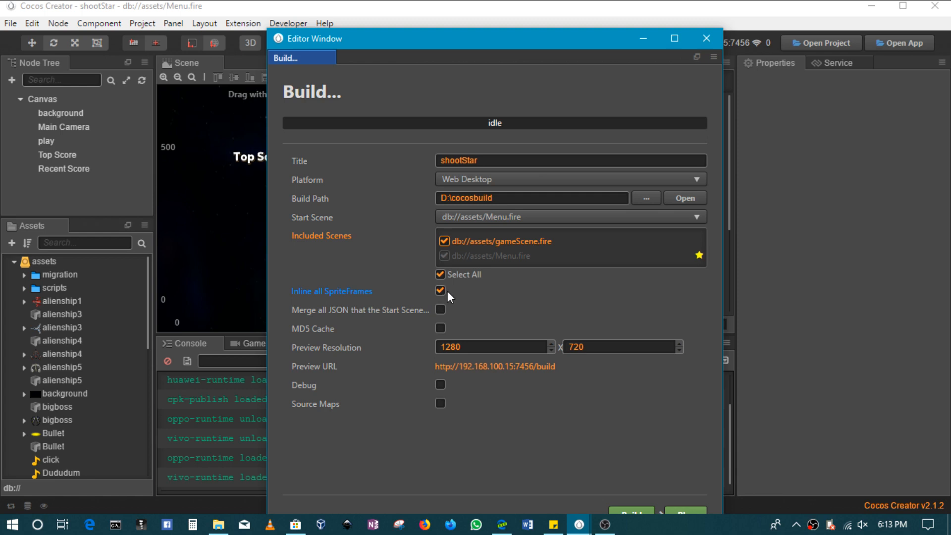
- Enable the MD5 Cache option for the Web Desktop build
left_click(441, 290)
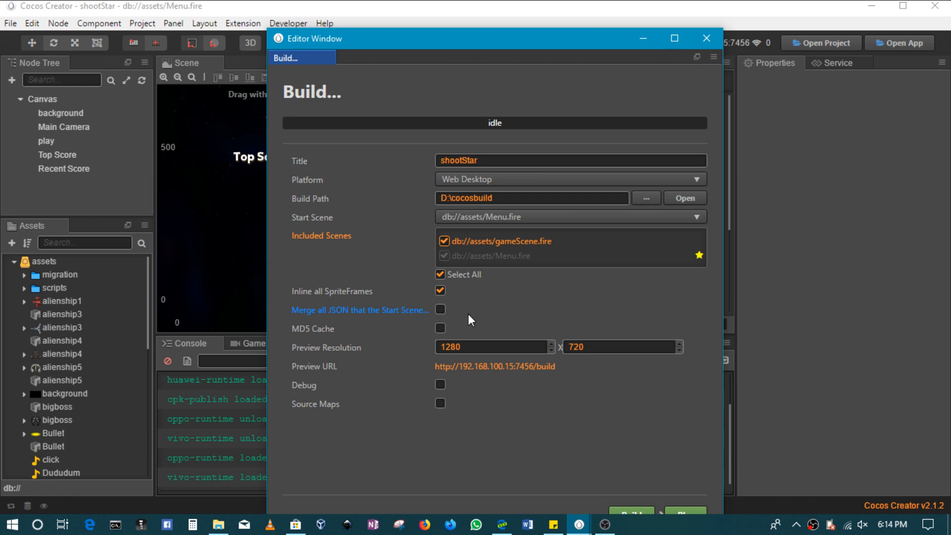
mouse_move(478, 319)
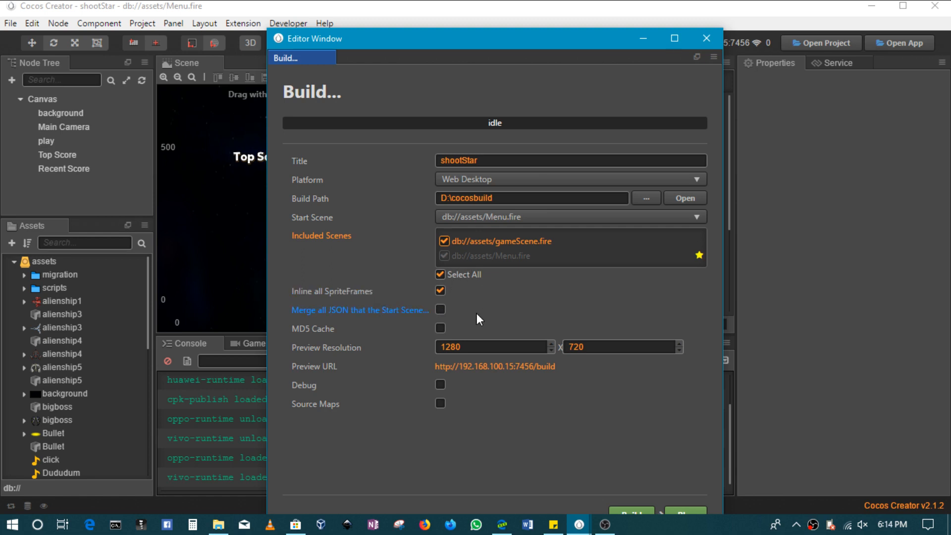
mouse_move(461, 318)
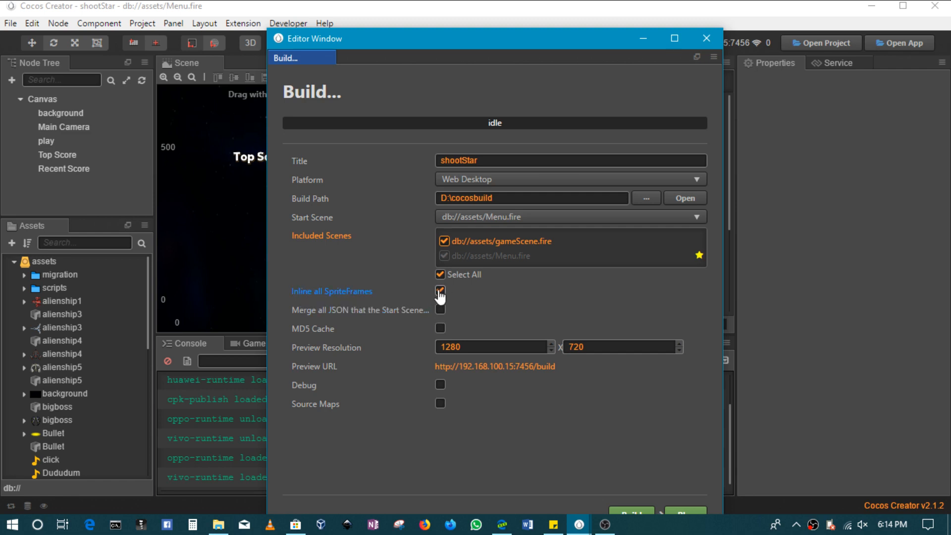
left_click(439, 292)
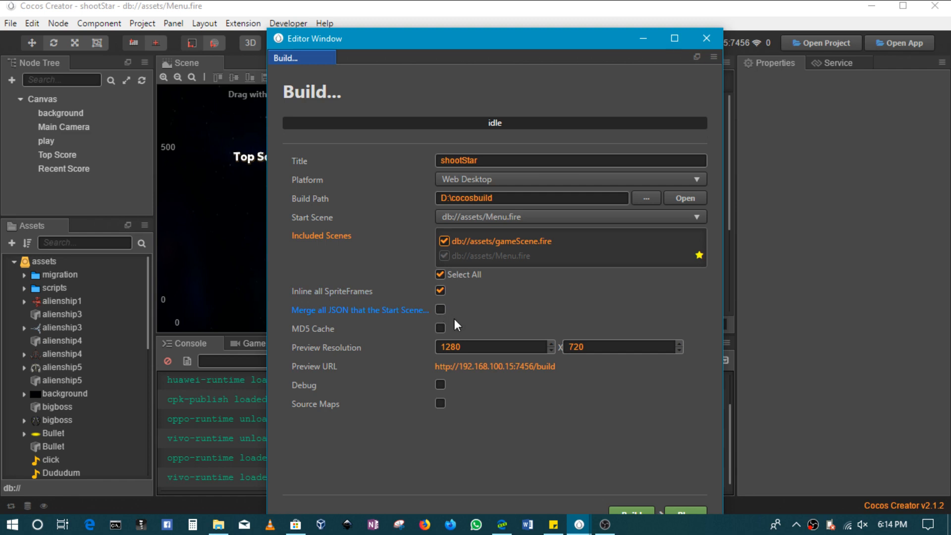
left_click(439, 328)
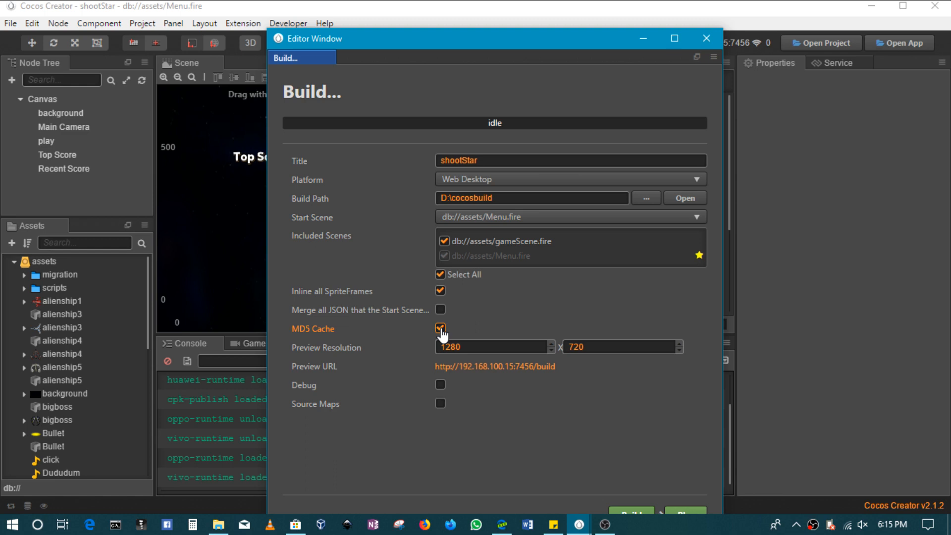
- Disable MD5 Cache again and move the Build window up to show its buttons
left_click(440, 327)
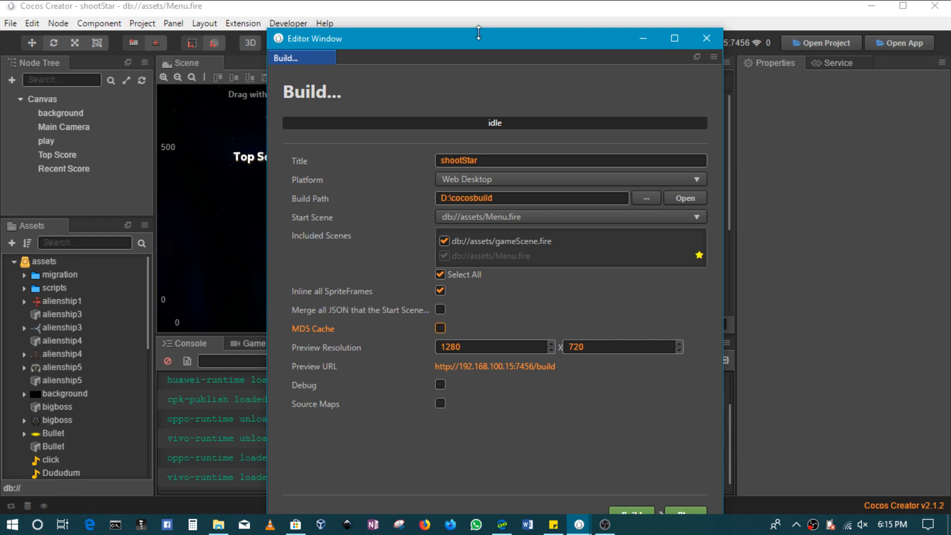
left_click_drag(477, 38, 477, 21)
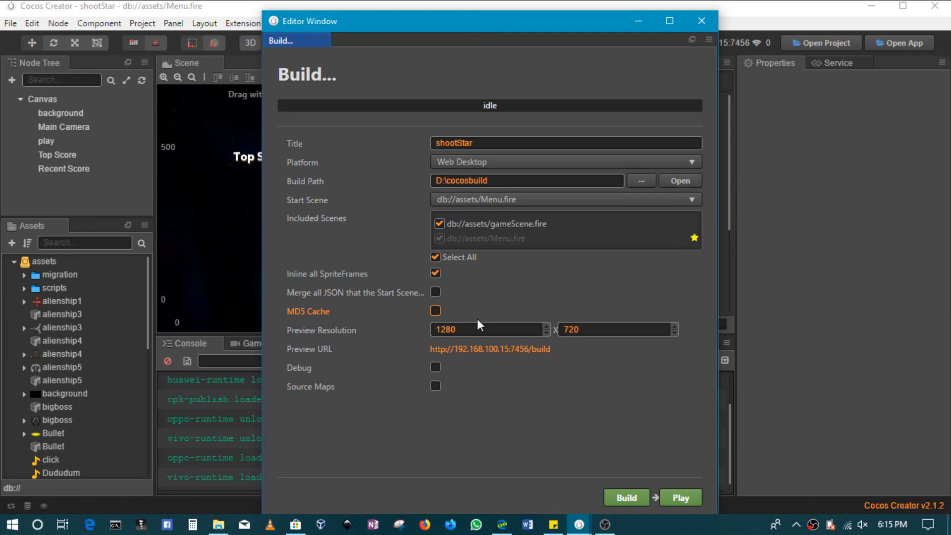
left_click(485, 330)
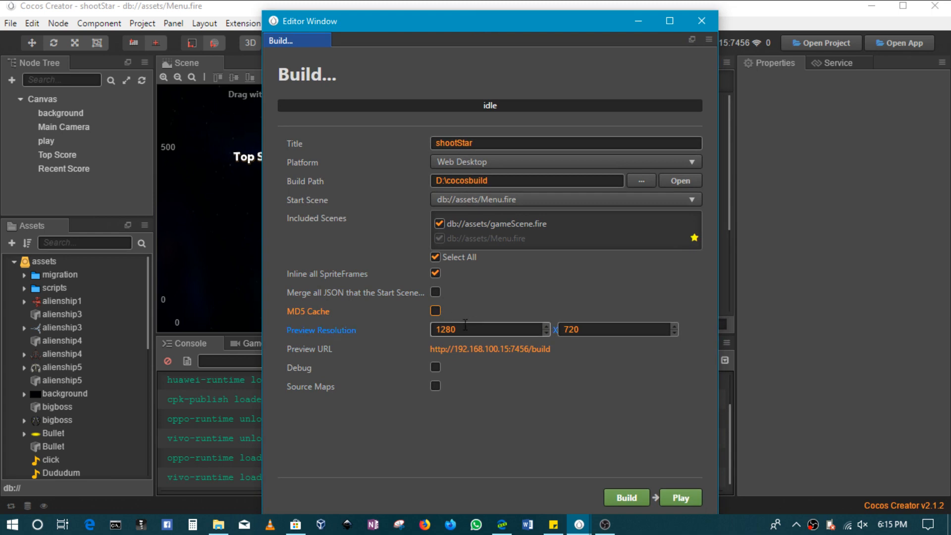
left_click(616, 329)
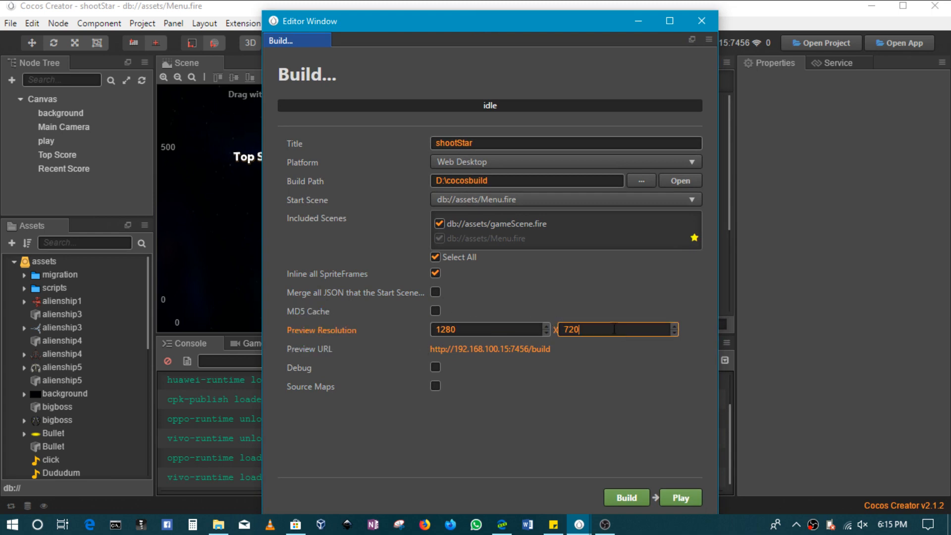
left_click(488, 329)
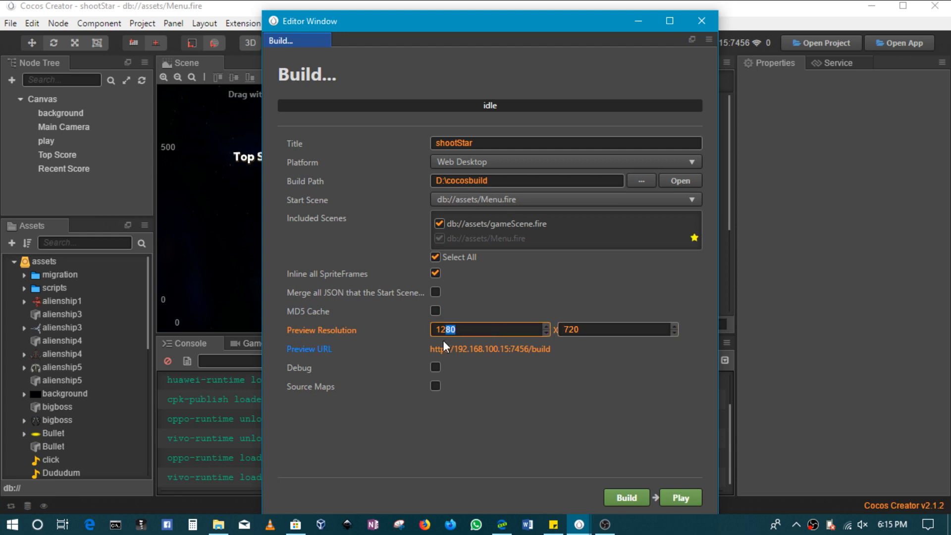
left_click(491, 329)
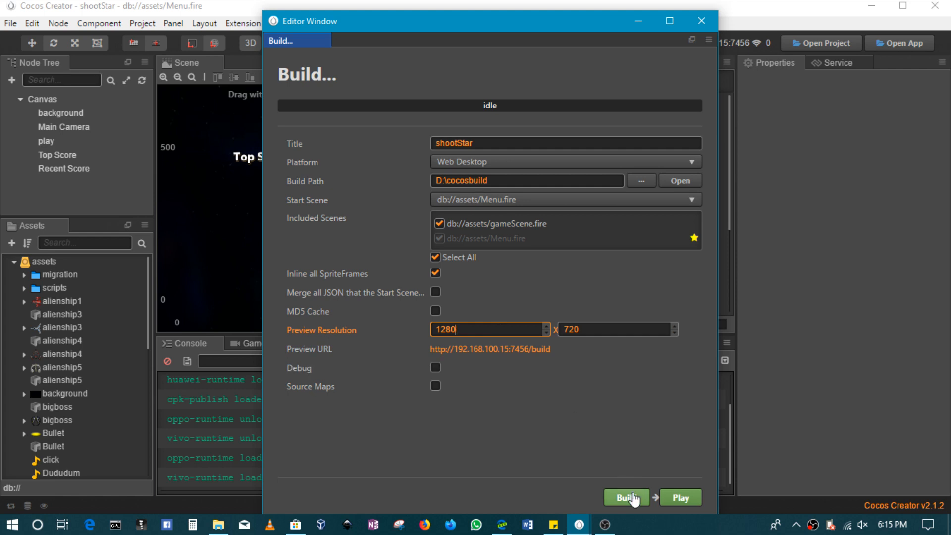
- Build shootStar for Web Desktop into D:\cocosbuild until completed
left_click(626, 497)
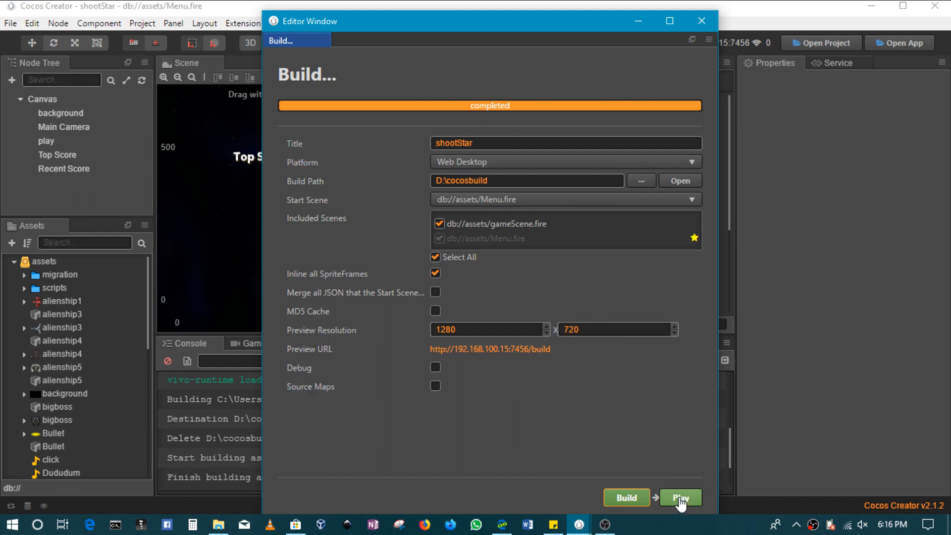
- Play the built game at localhost:7456/build in Edge, showing the START screen
left_click(679, 497)
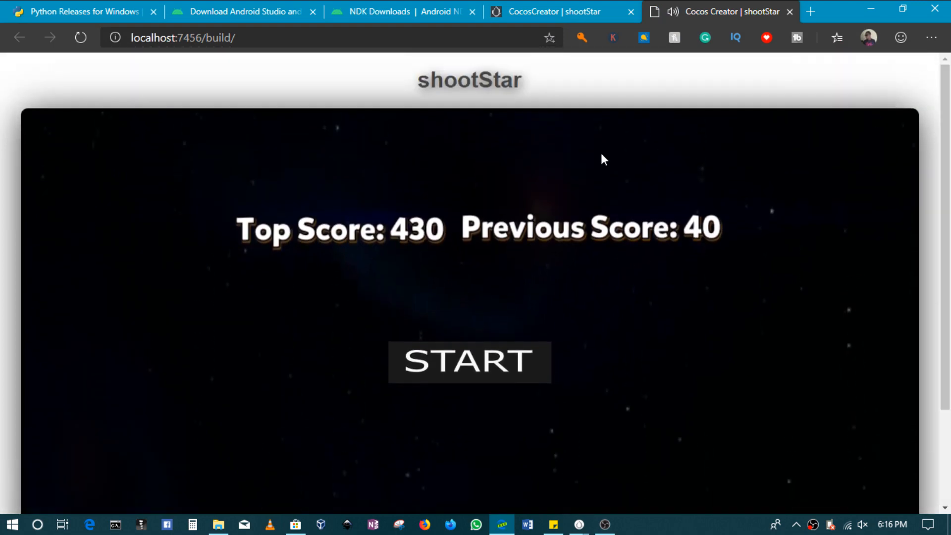
mouse_move(526, 370)
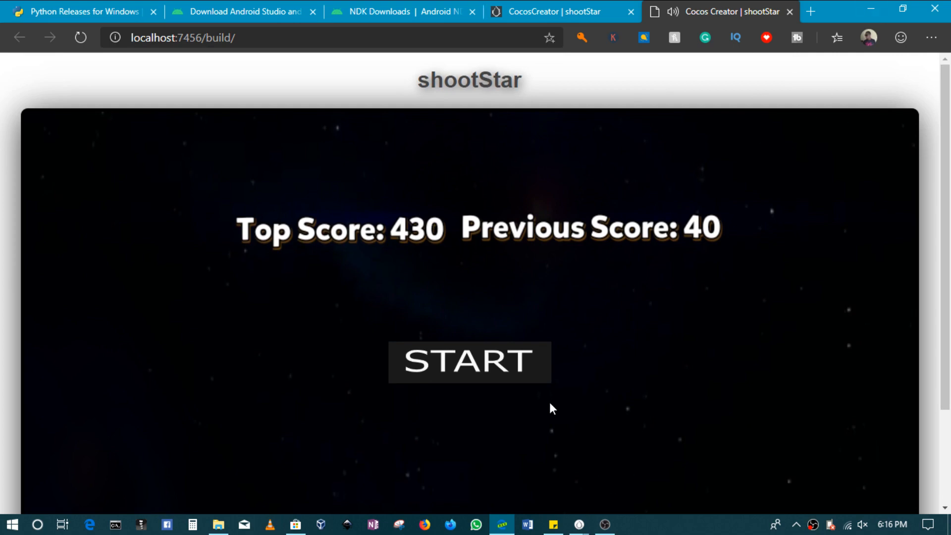
mouse_move(573, 508)
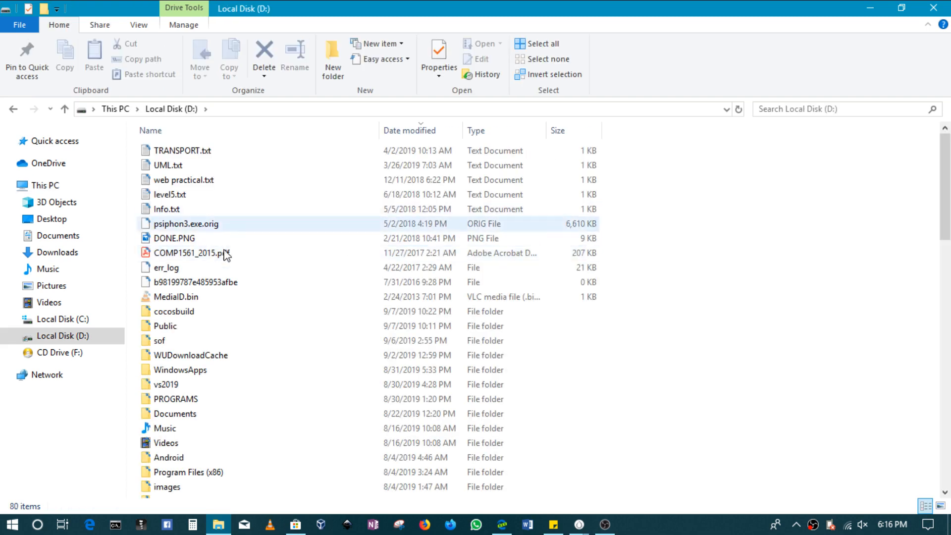
- Show the D:\cocosbuild\web-desktop folder with index.html, main.js and res/src in File Explorer
double_click(173, 311)
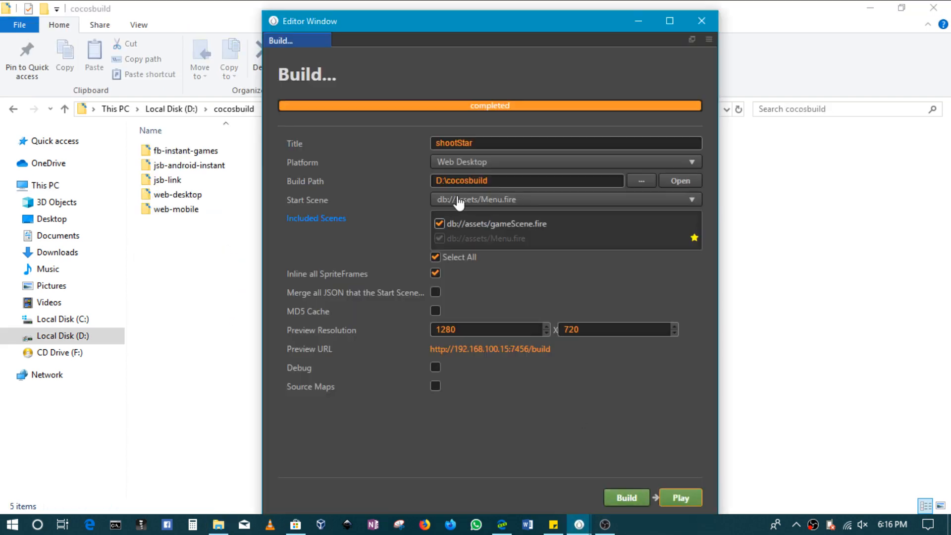
left_click(526, 180)
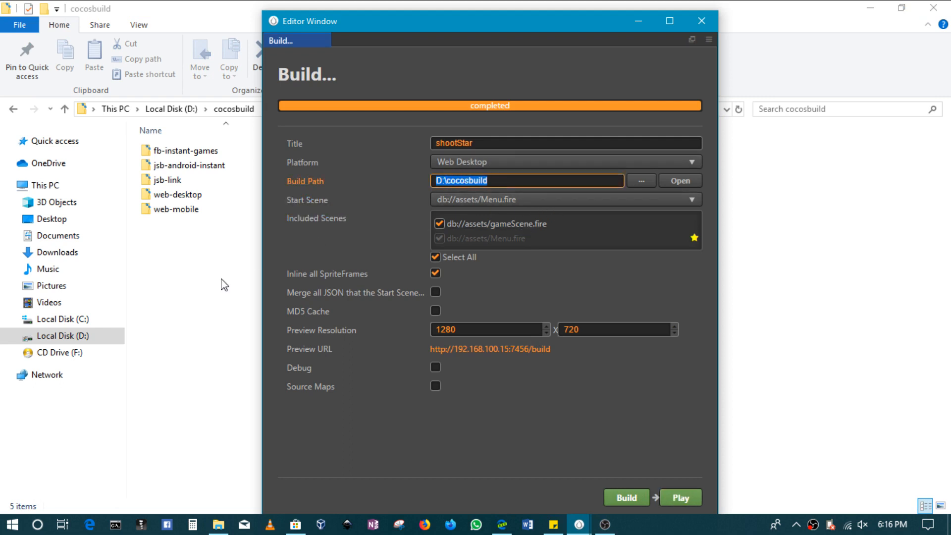
left_click(176, 194)
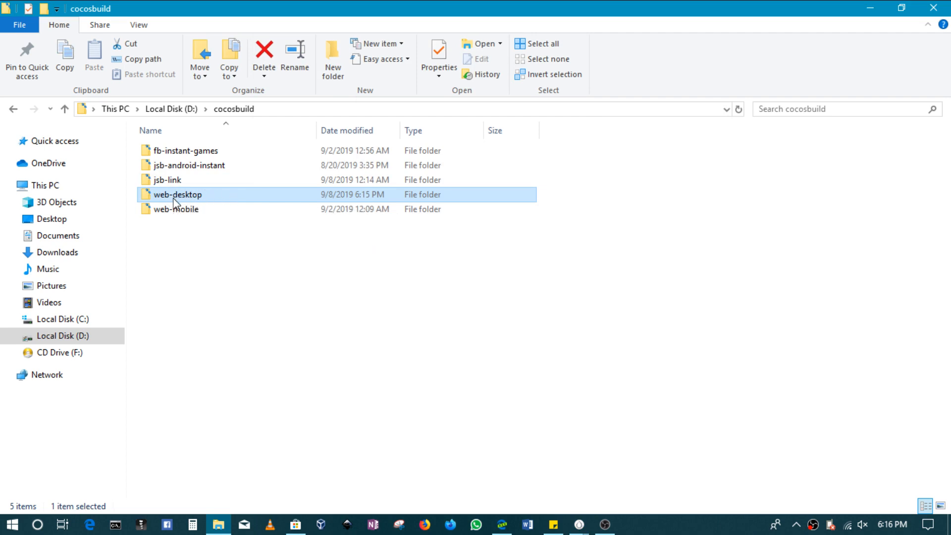
double_click(176, 194)
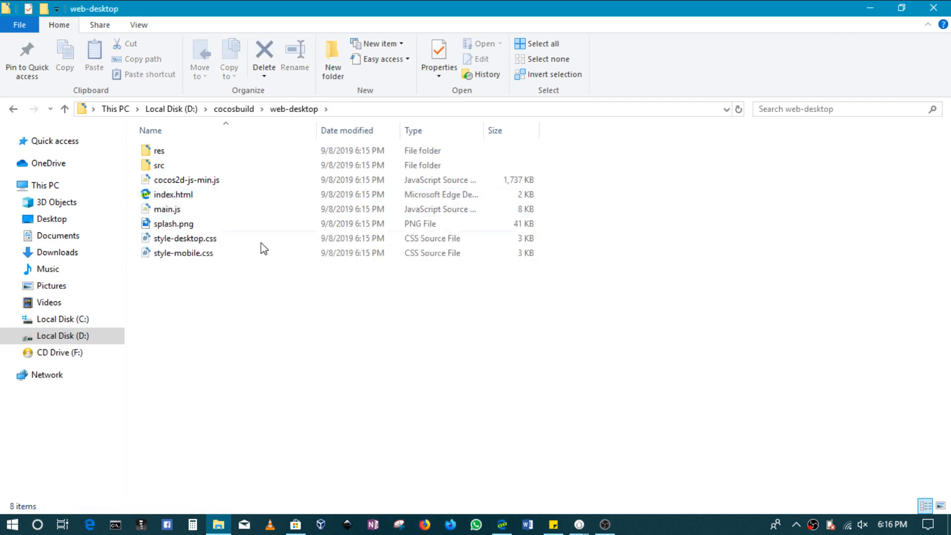